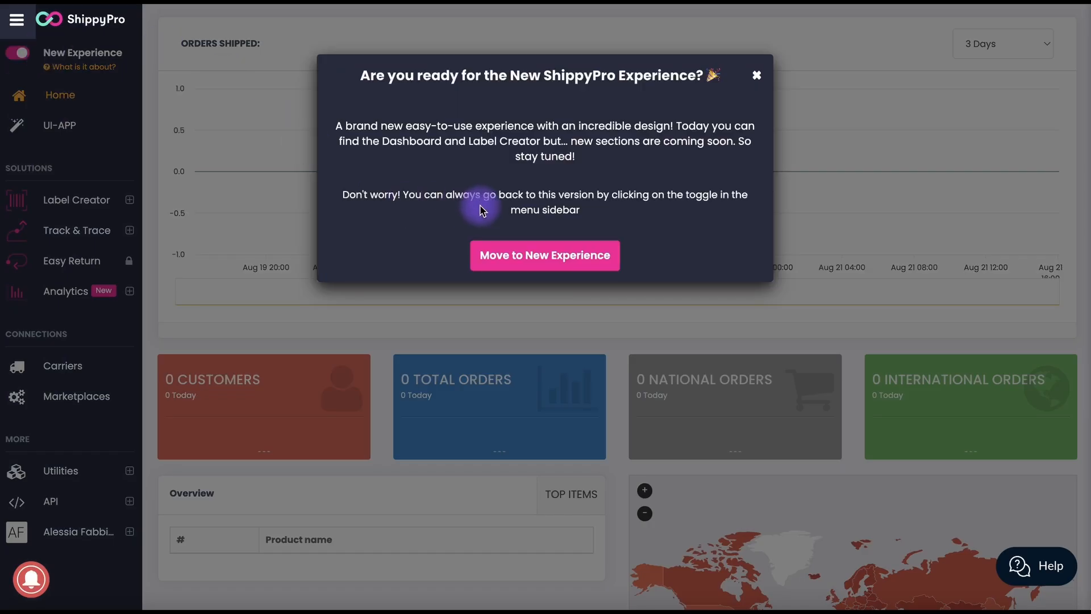
# Move to the New Experience dashboard and expand the Label Creator section.
pyautogui.click(544, 256)
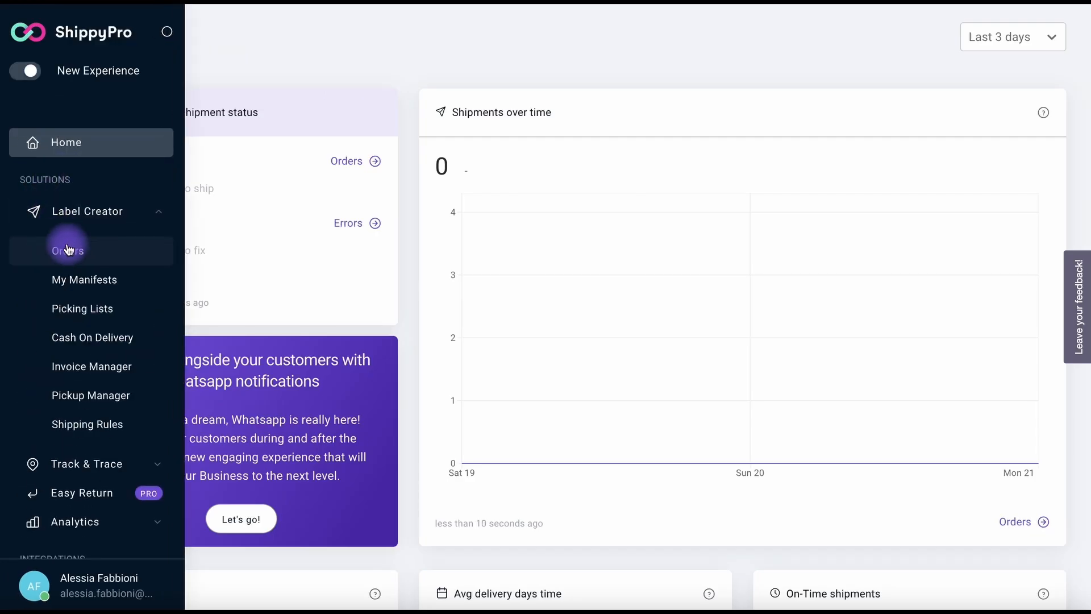
# Go to the Orders page listing the ready-to-ship orders.
pyautogui.click(69, 250)
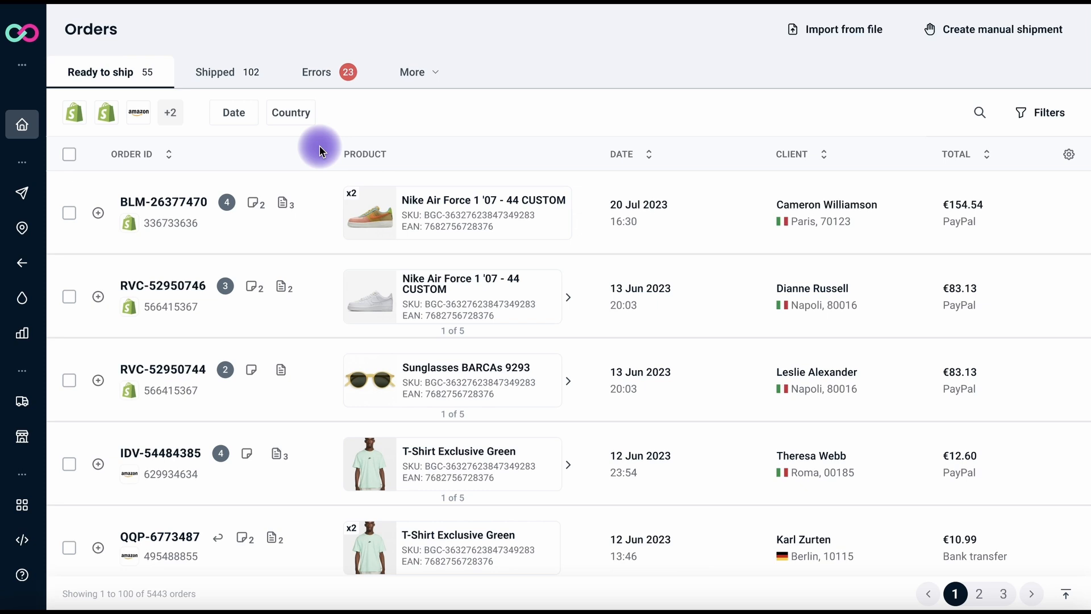
pyautogui.moveTo(407, 218)
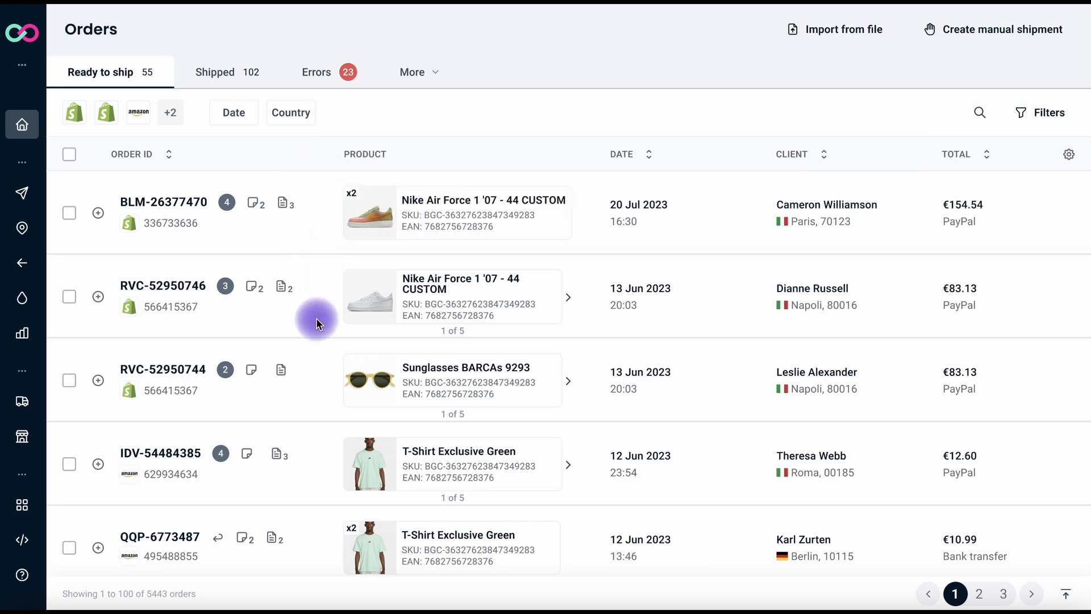
pyautogui.moveTo(262, 559)
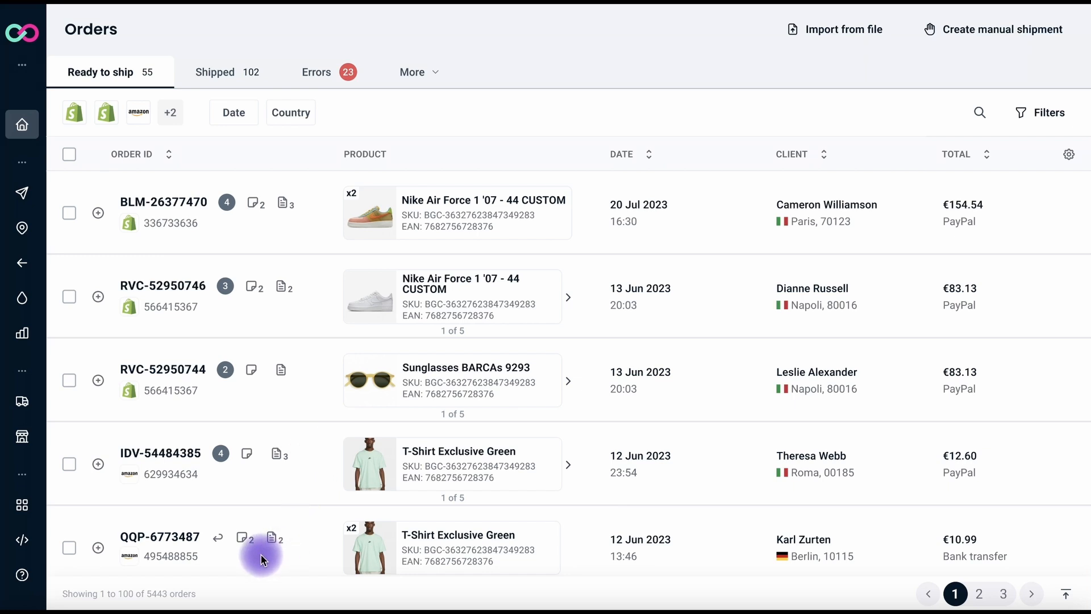
pyautogui.moveTo(98, 213)
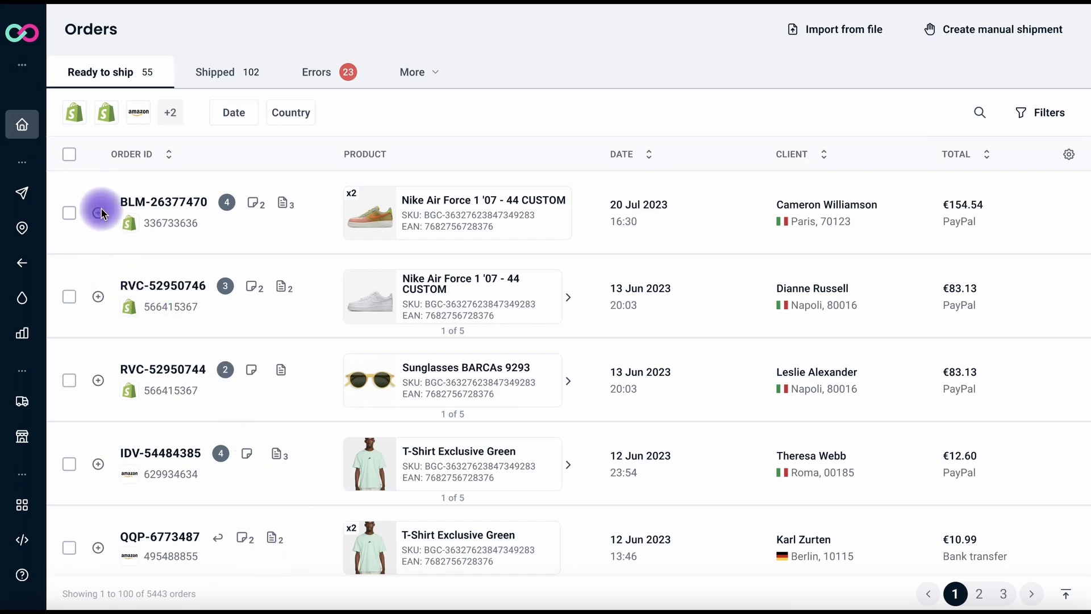
# Expand order BLM-26377470 and edit then confirm its ShippyPro note.
pyautogui.click(98, 203)
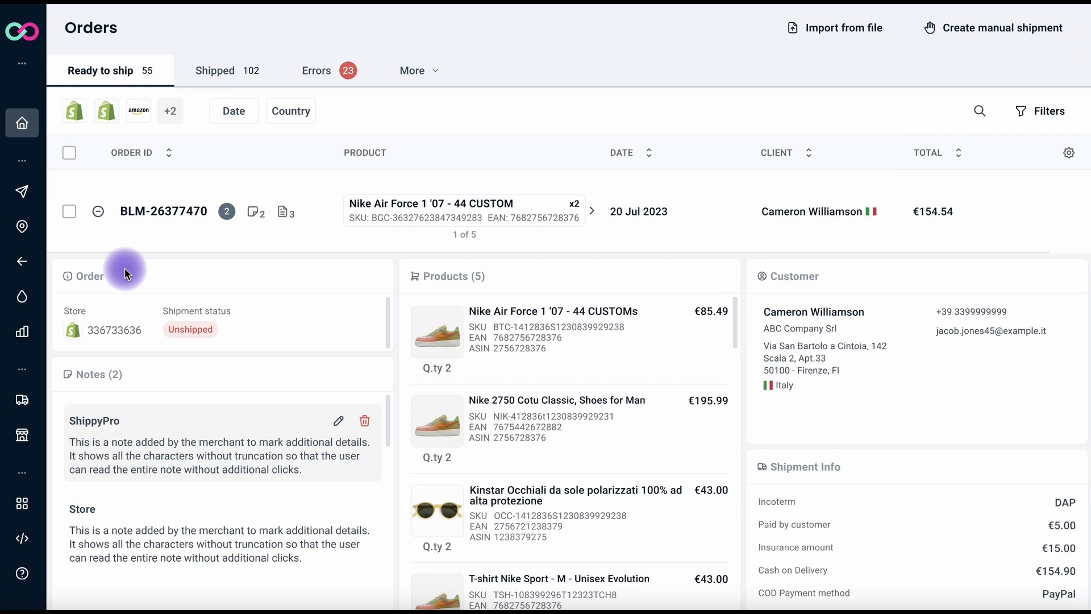
pyautogui.moveTo(191, 407)
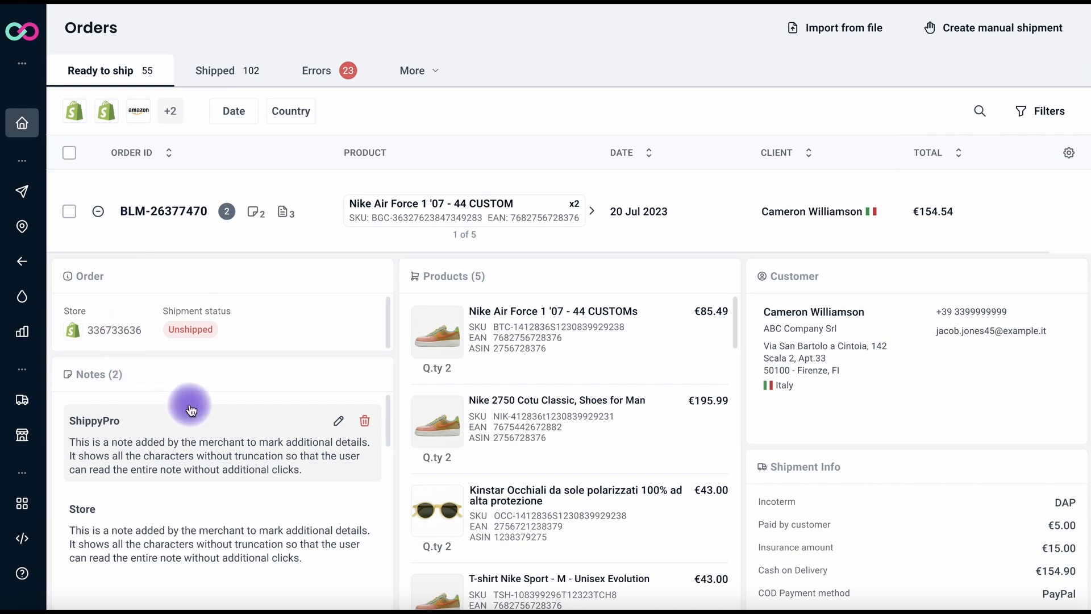
pyautogui.click(338, 421)
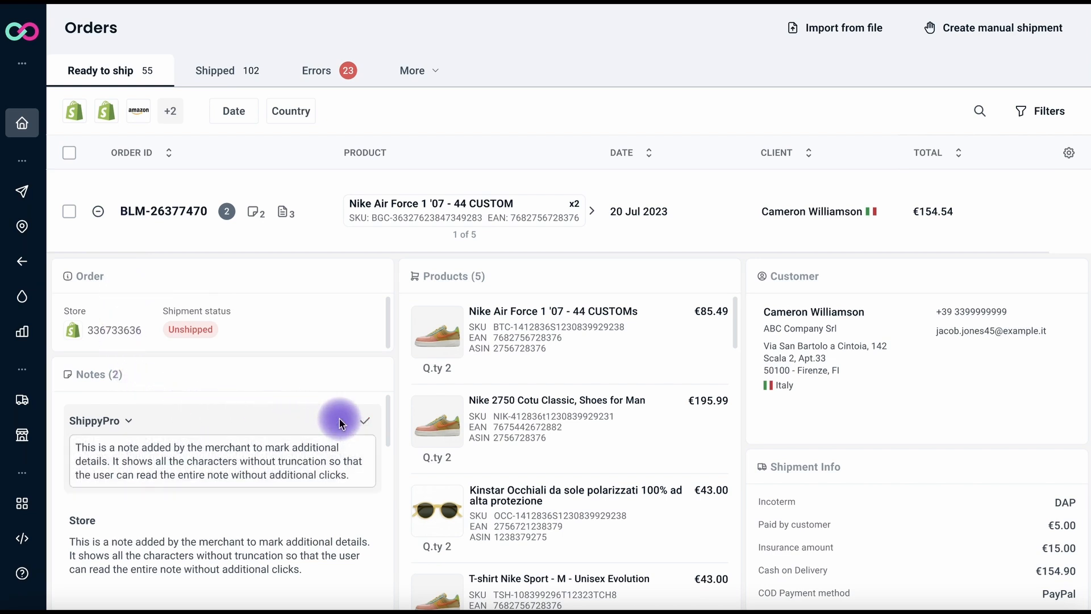
pyautogui.click(364, 420)
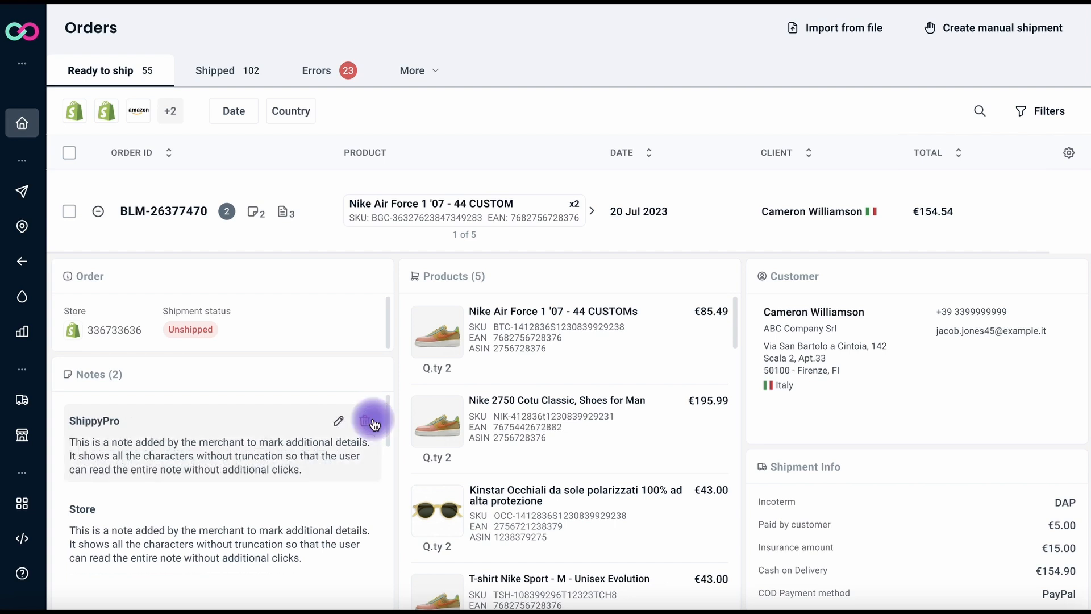
pyautogui.moveTo(904, 331)
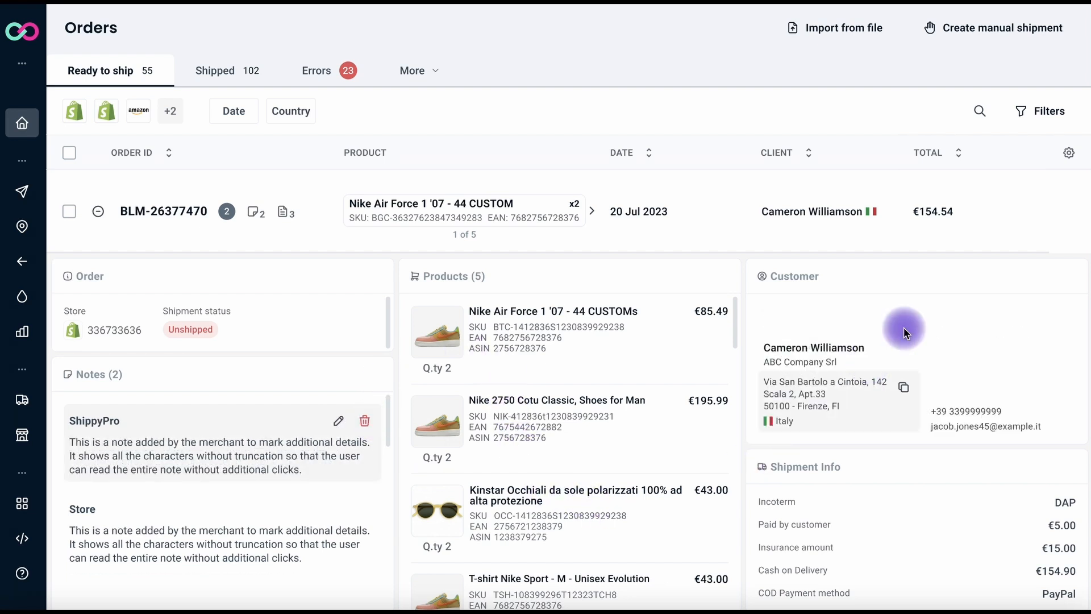
# Show the Table settings panel with small, medium and large row density.
pyautogui.click(1070, 152)
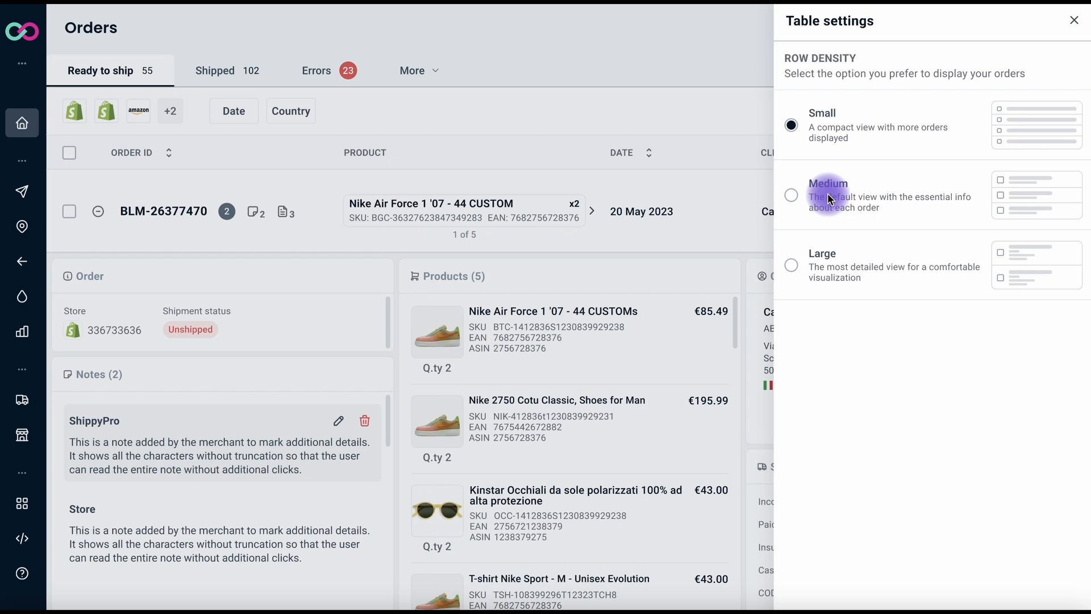
pyautogui.moveTo(828, 258)
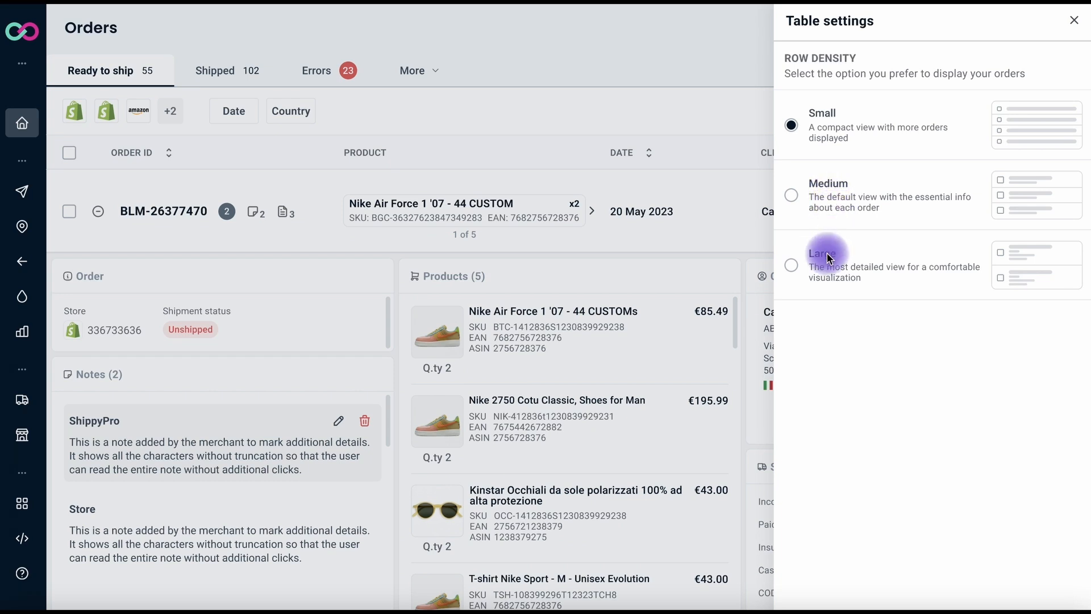
pyautogui.moveTo(829, 268)
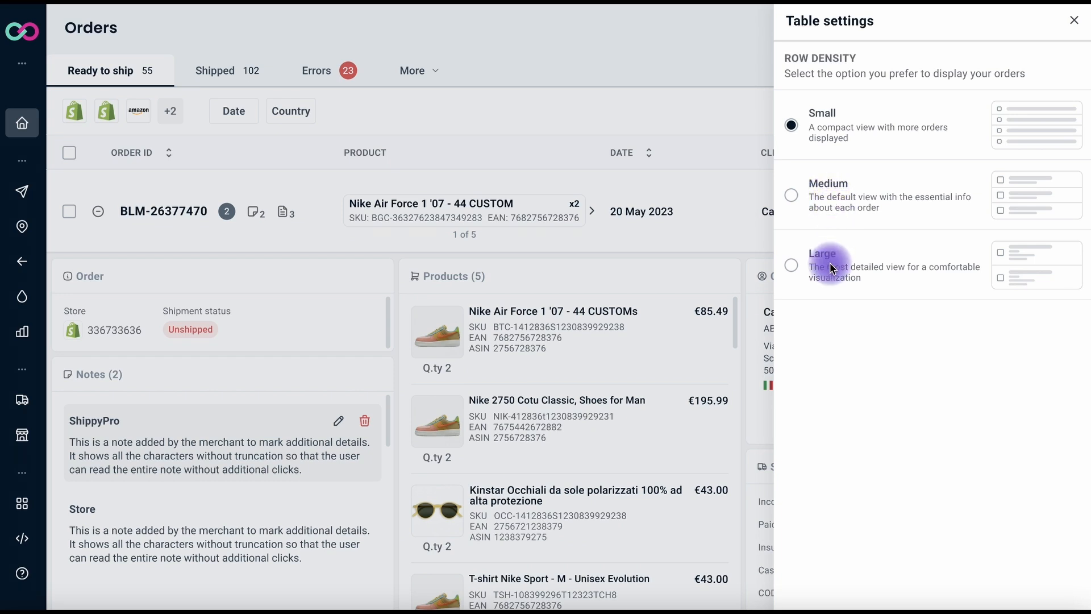
pyautogui.moveTo(792, 271)
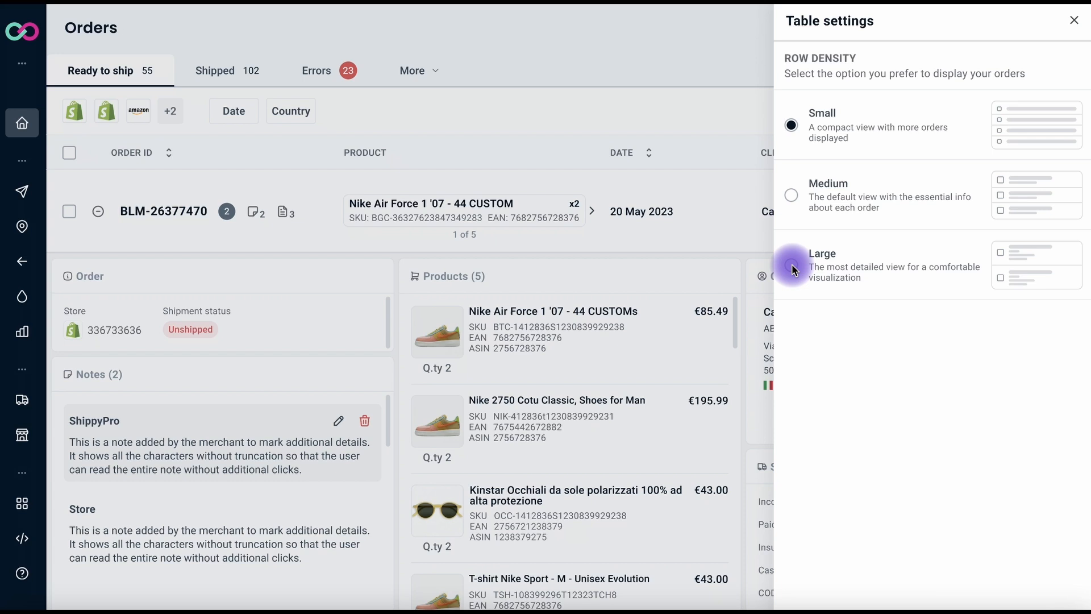
# Close table settings and filter ready-to-ship orders to dates 13/06/2023–01/08/2023.
pyautogui.click(1074, 19)
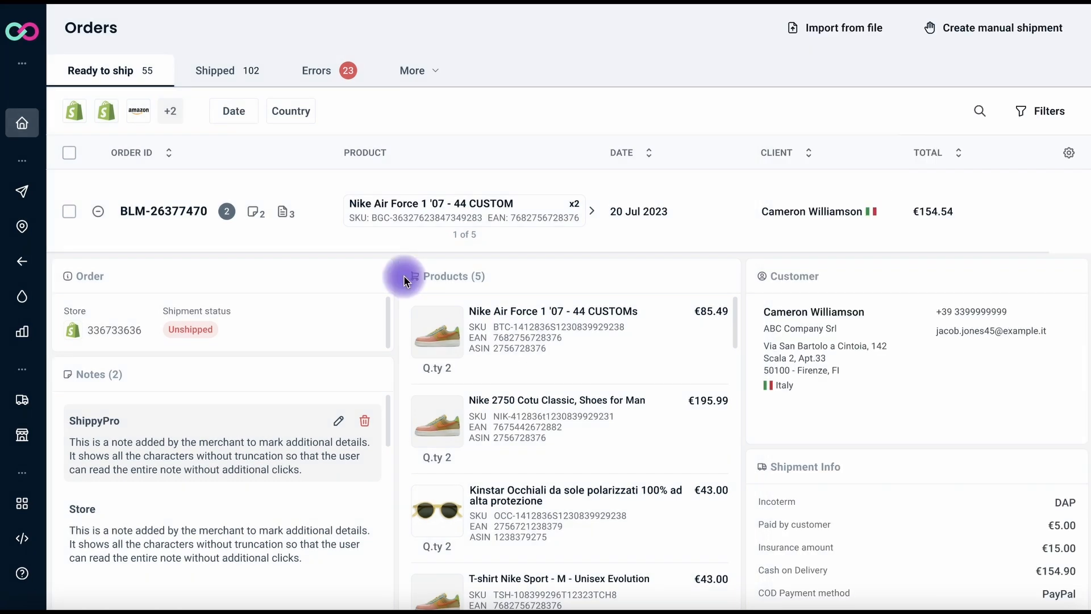
pyautogui.moveTo(82, 124)
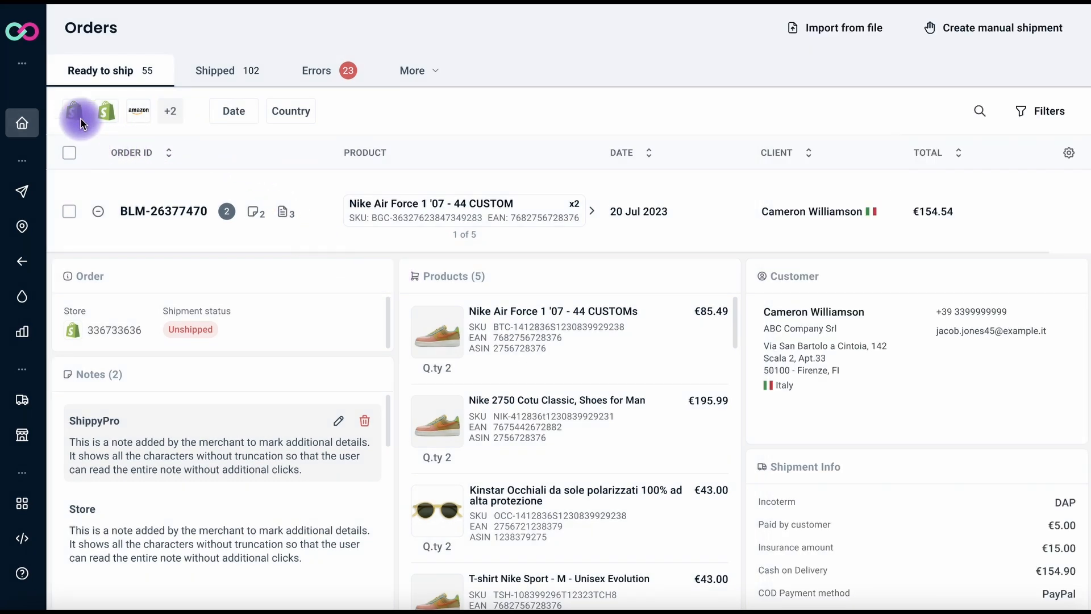
pyautogui.moveTo(107, 116)
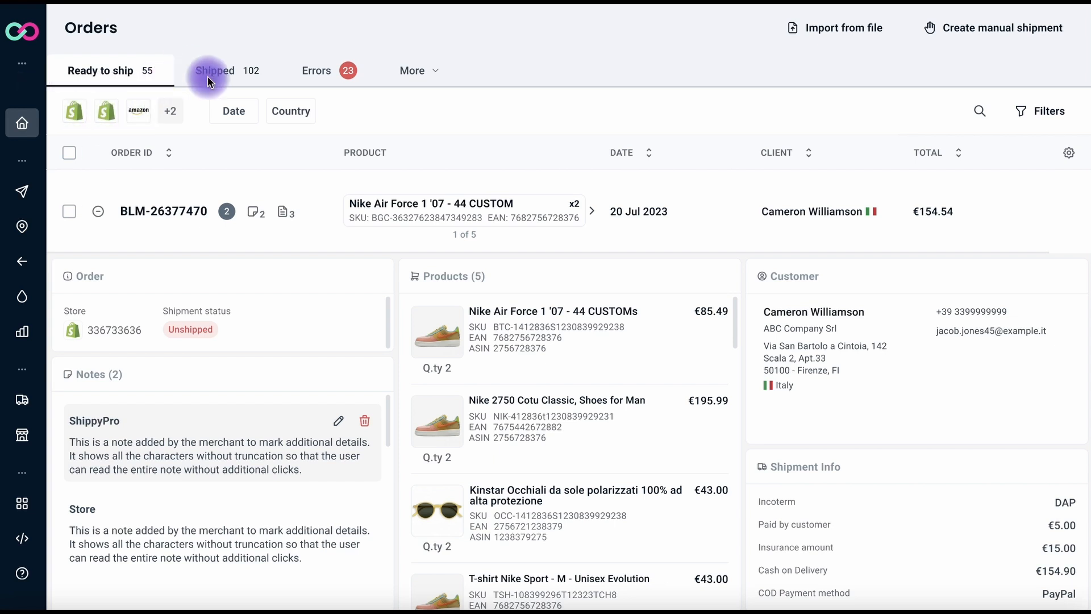
pyautogui.click(233, 111)
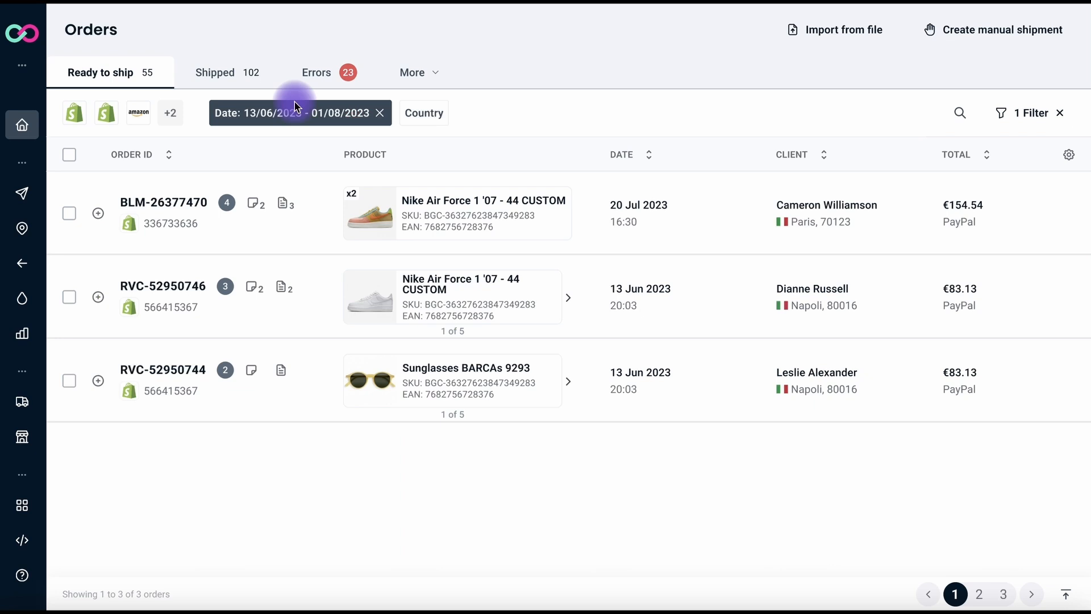
pyautogui.moveTo(297, 321)
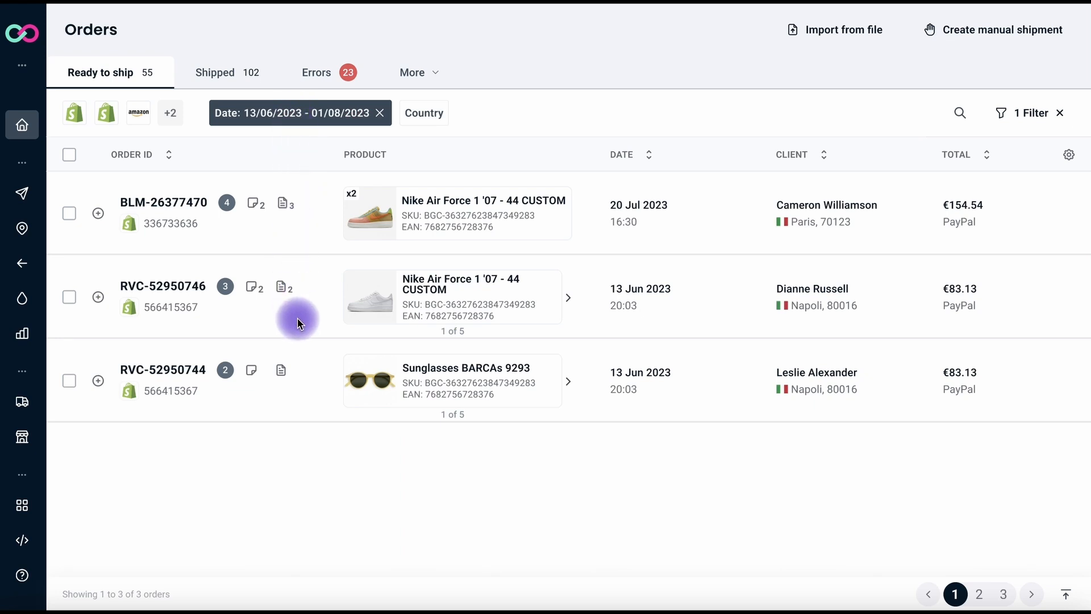
pyautogui.moveTo(309, 404)
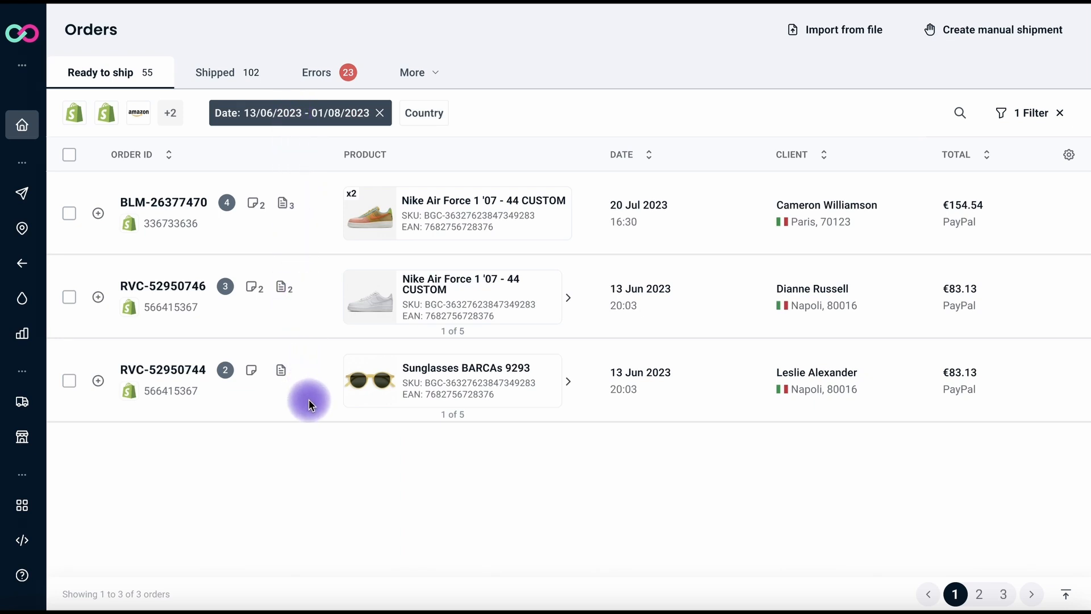
# Switch to Shipped orders with the IT, FR, GB country filter beside the date range.
pyautogui.click(215, 71)
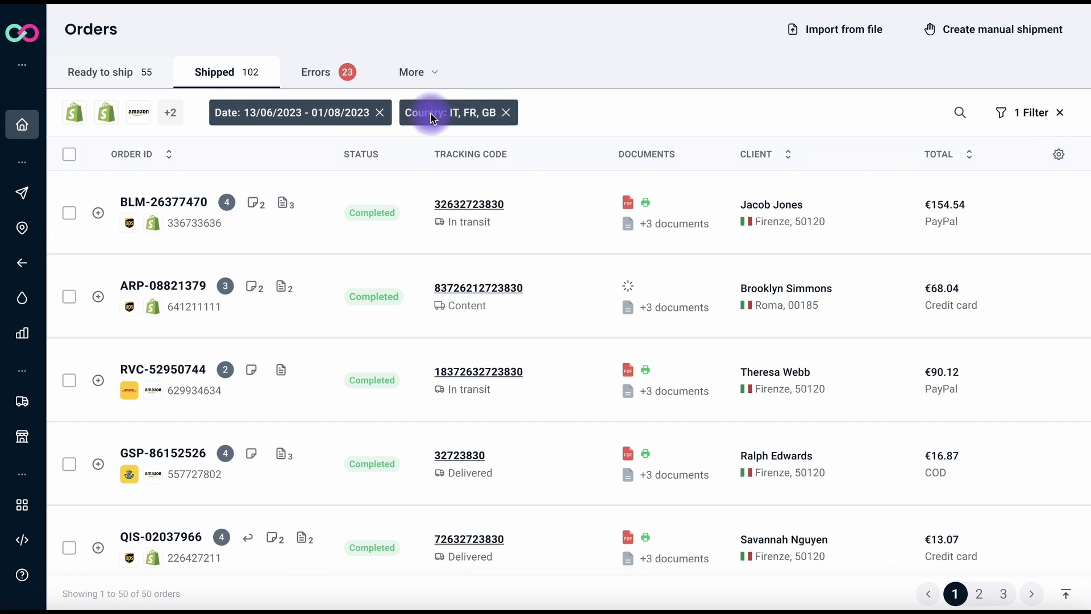
pyautogui.moveTo(944, 153)
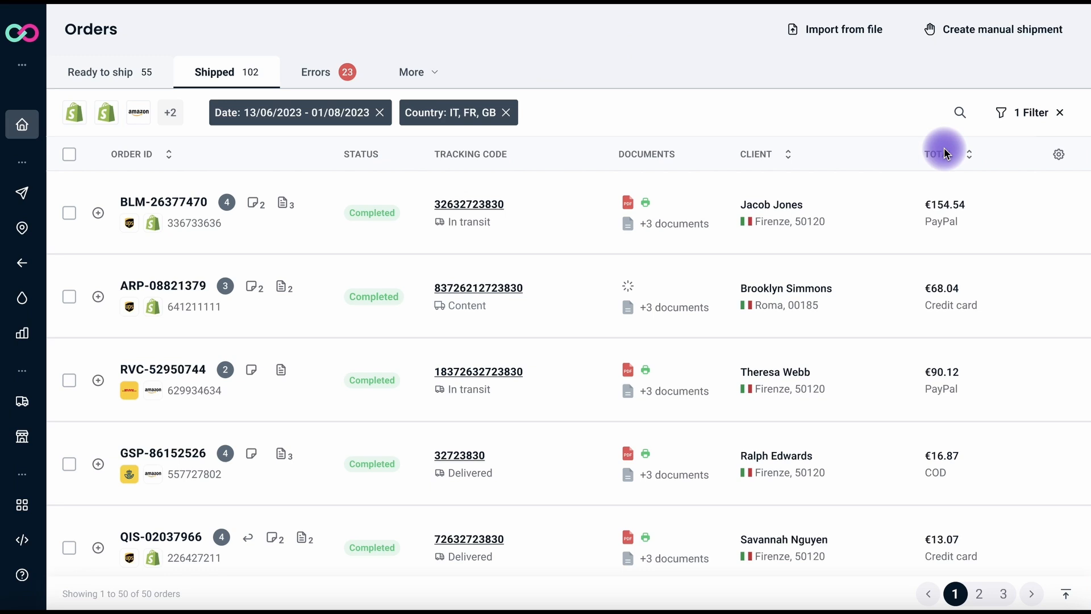
pyautogui.moveTo(1013, 113)
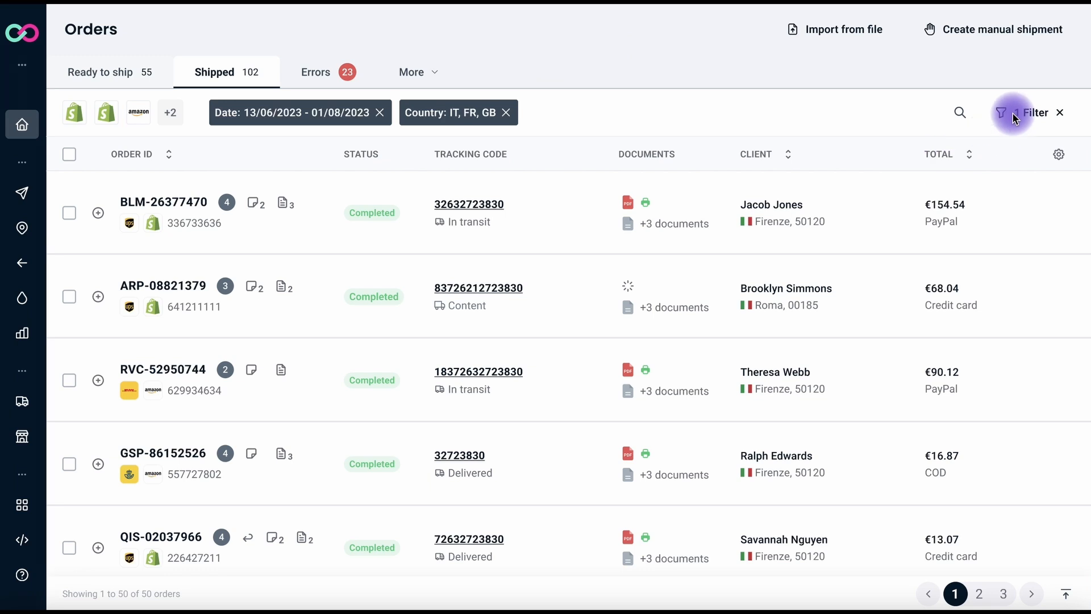
# Try the Payment method PayPal filter, then select 124 ready-to-ship orders for bulk actions.
pyautogui.click(1036, 113)
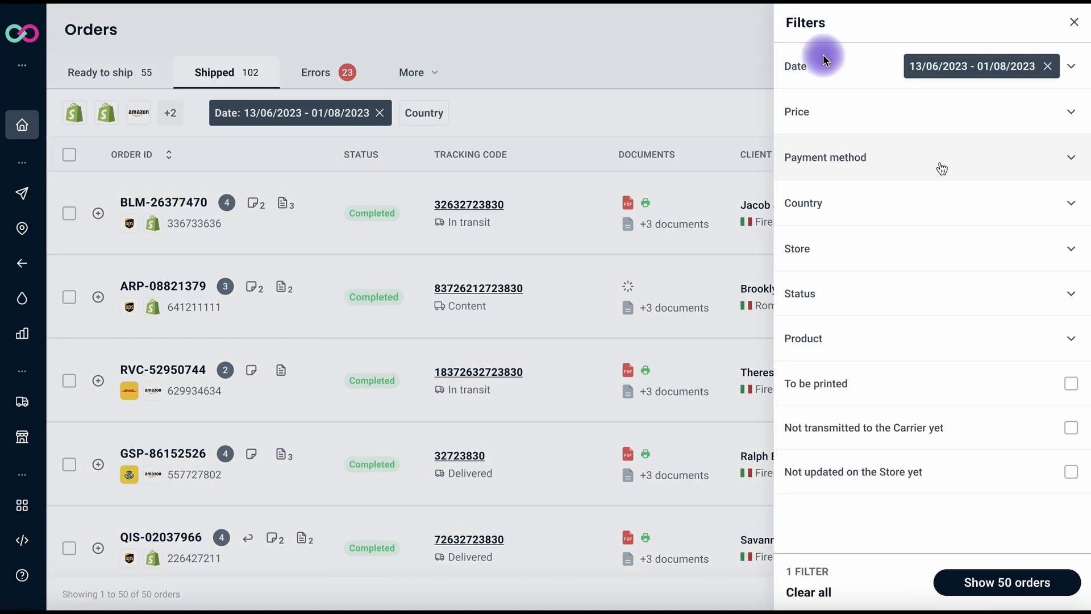
pyautogui.moveTo(850, 341)
pyautogui.write('PayP')
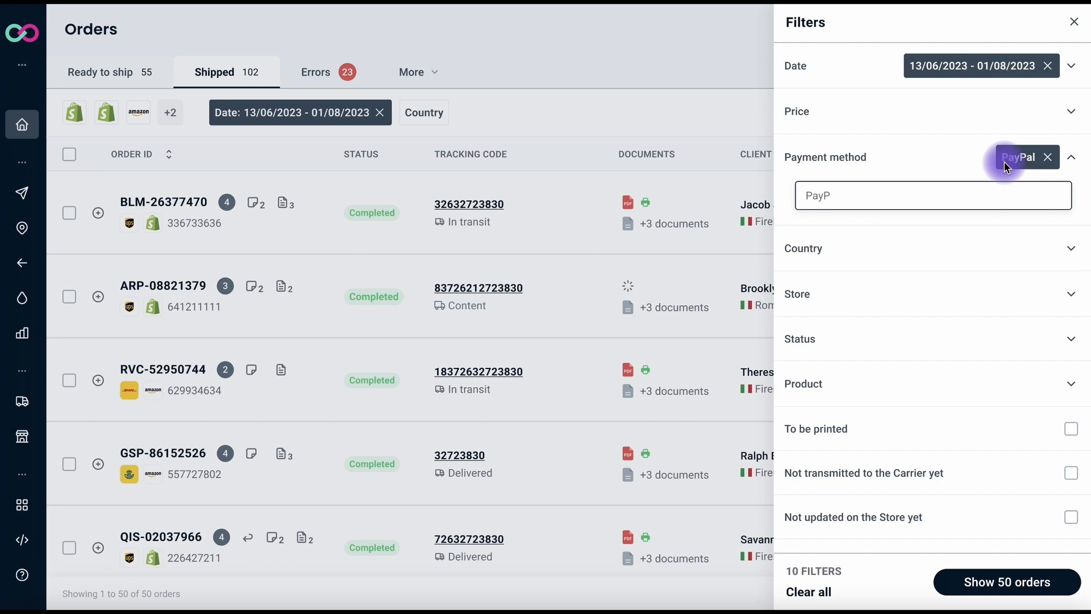
pyautogui.click(1006, 582)
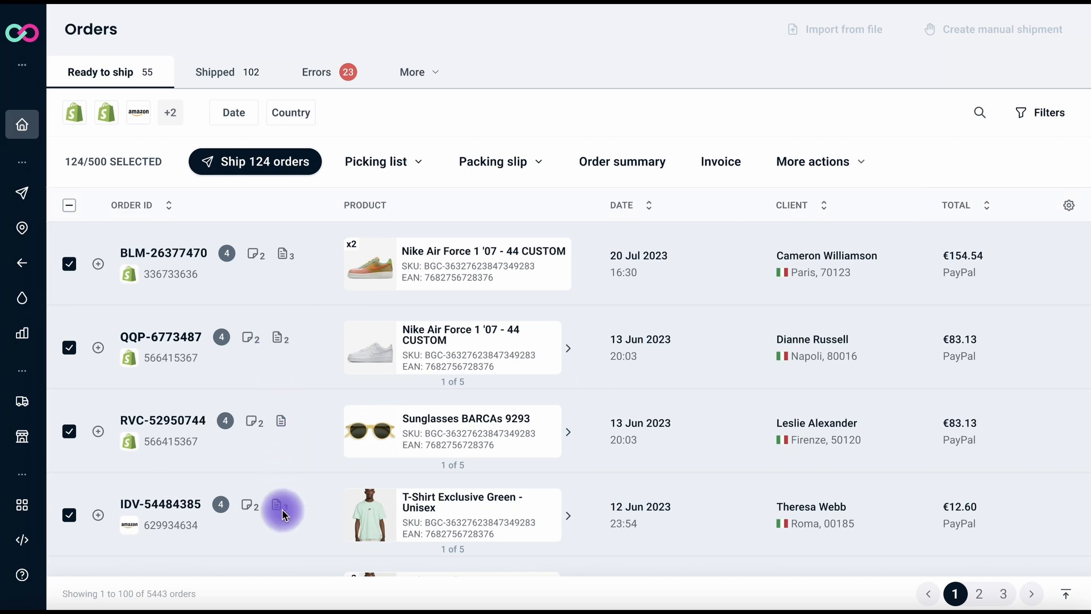
# Start Generate shipping labels for the 124 orders, showing 6 to fix and 118 generatable.
pyautogui.click(254, 161)
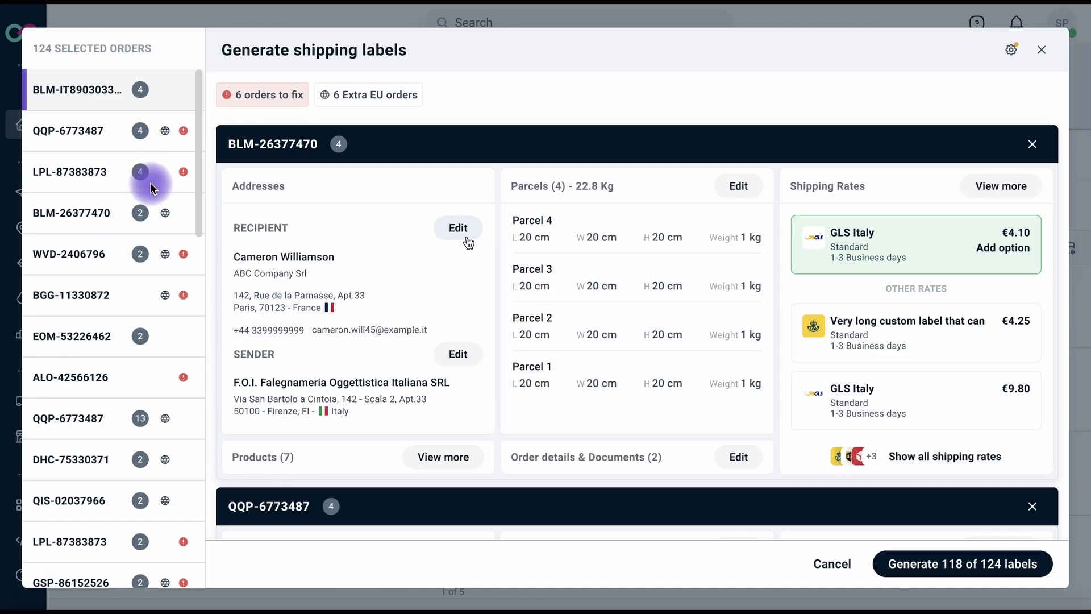
pyautogui.moveTo(118, 489)
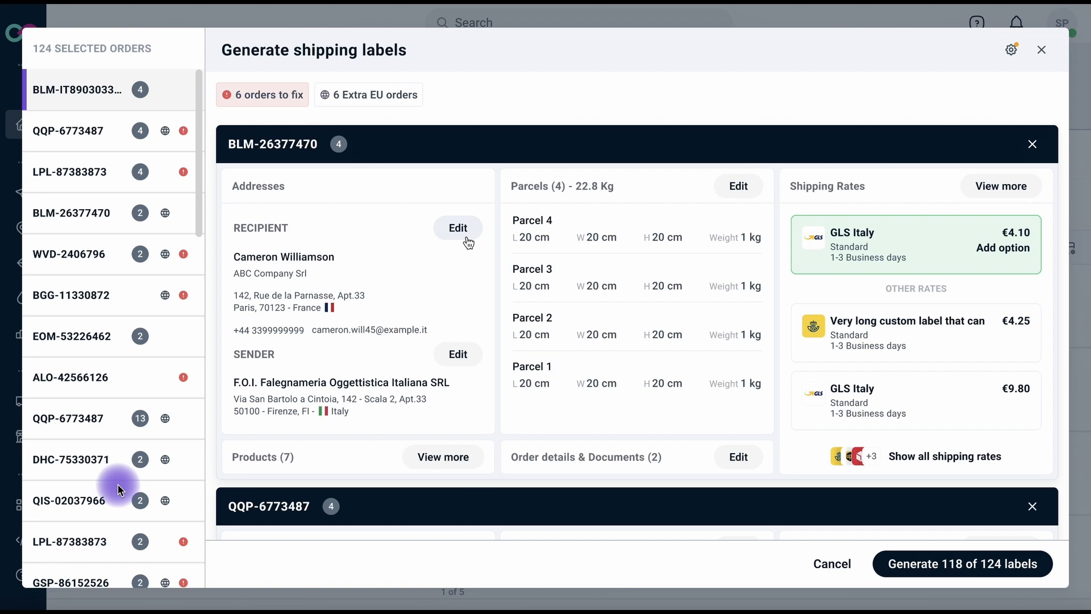
pyautogui.moveTo(347, 302)
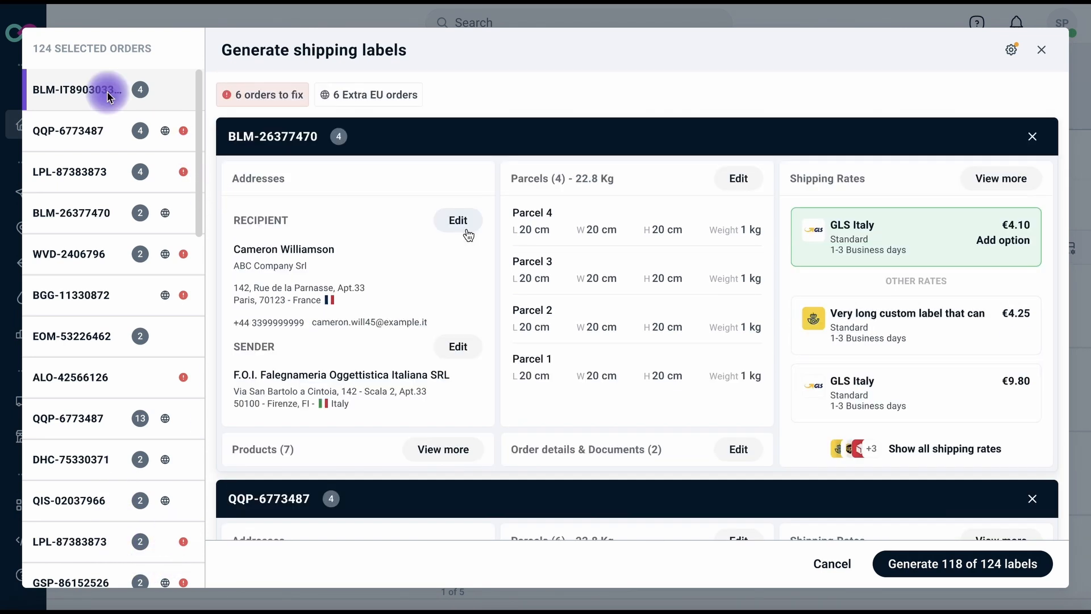
pyautogui.moveTo(599, 281)
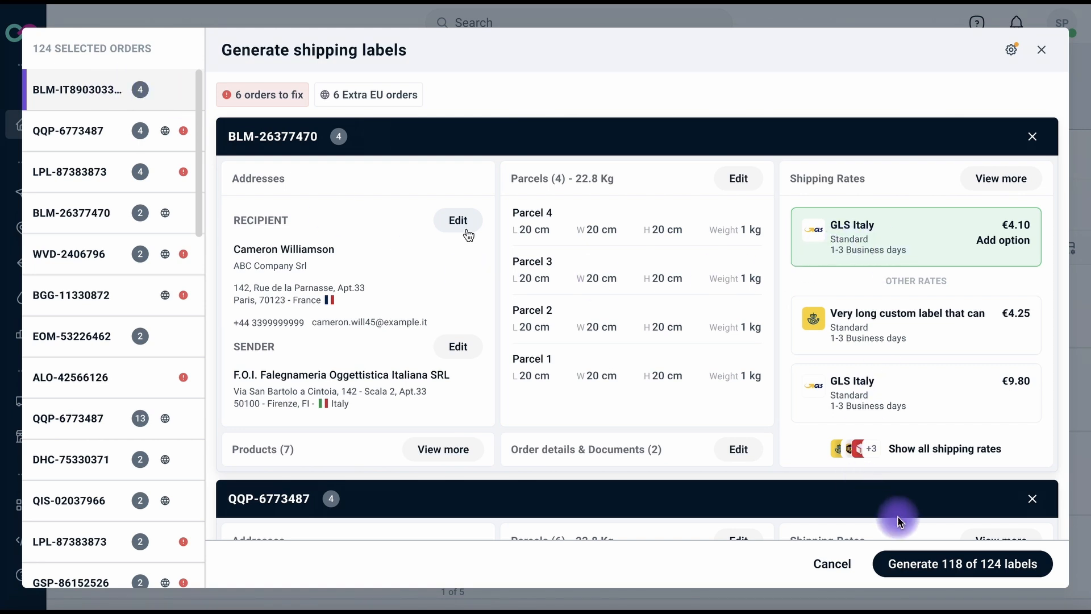
pyautogui.moveTo(960, 577)
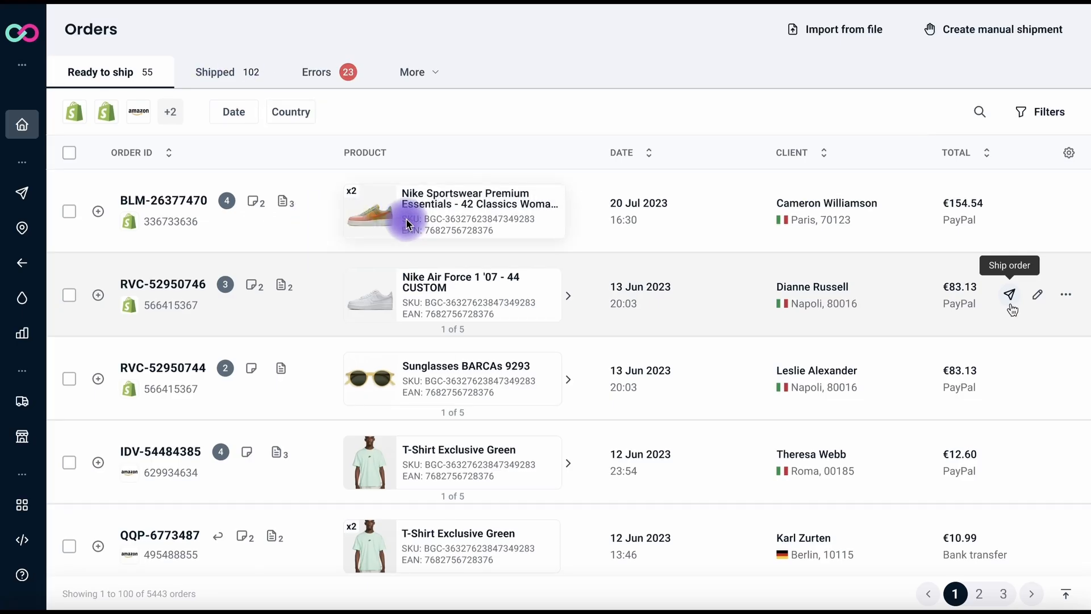
pyautogui.moveTo(748, 310)
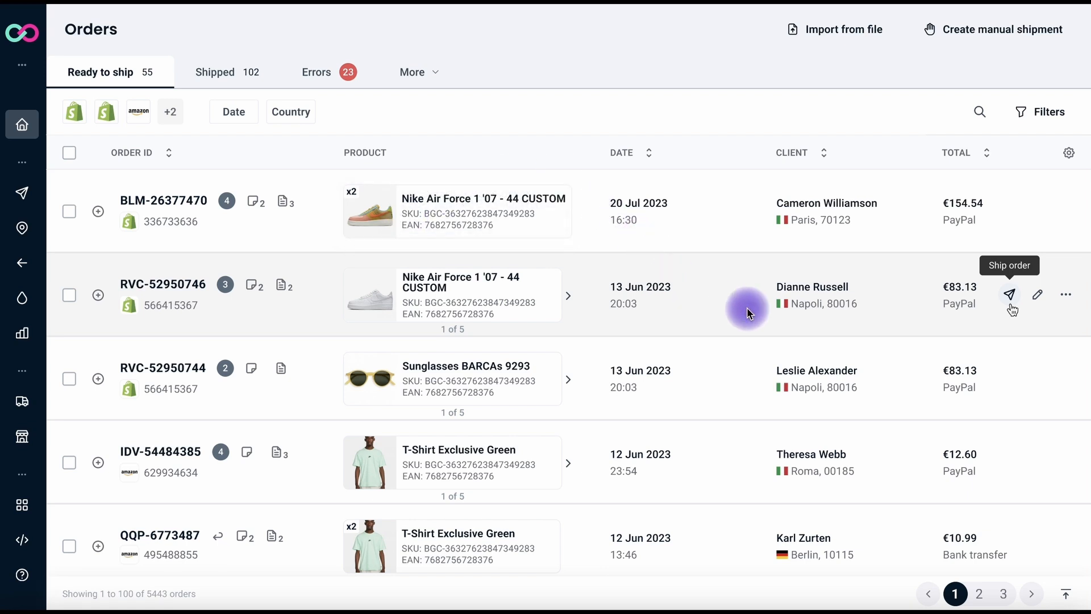
pyautogui.moveTo(1009, 305)
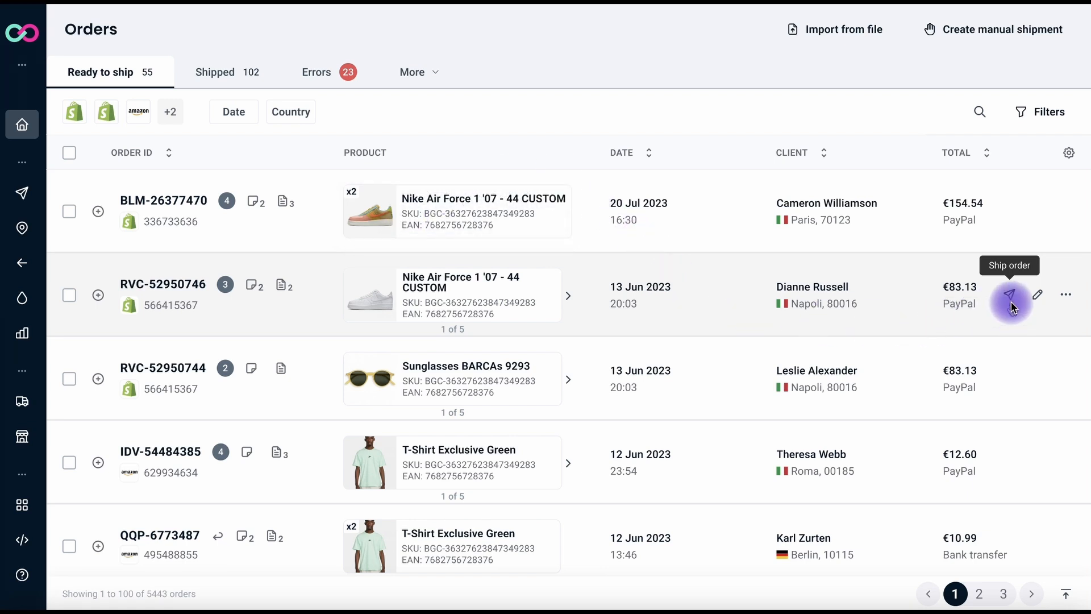
pyautogui.moveTo(1075, 298)
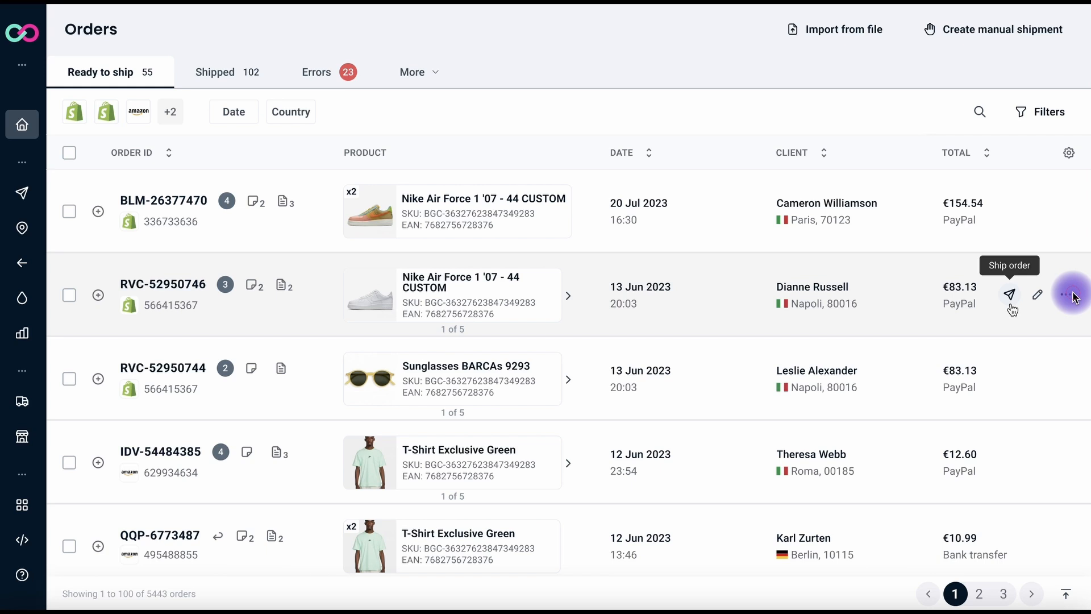
# Cancel label generation and hover a row to reveal Ship order, edit and more icons.
pyautogui.click(1065, 296)
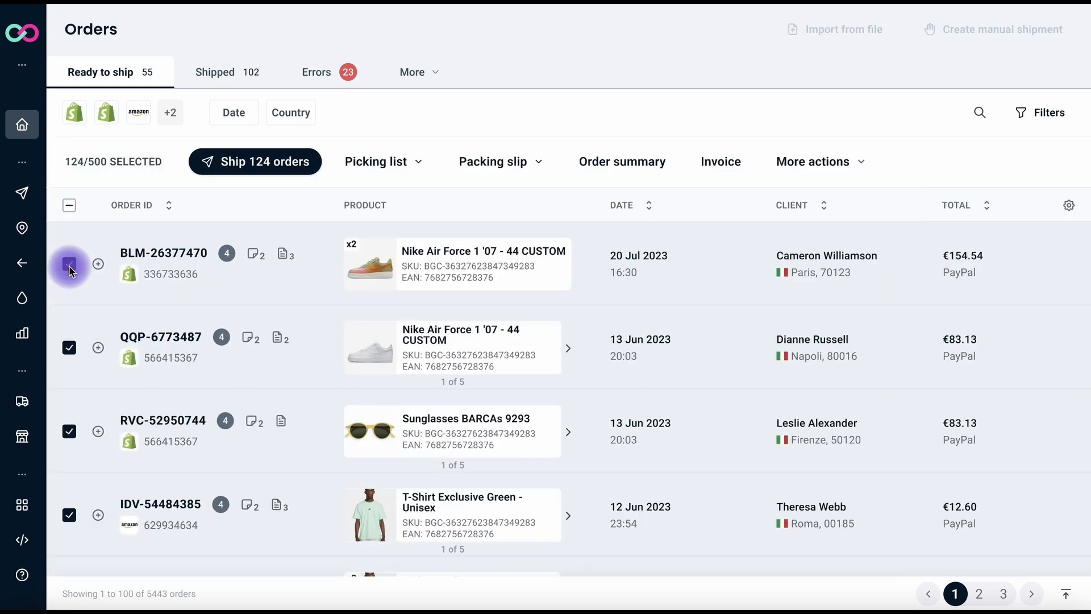
# Select 124 orders to surface Ship, Picking list, Packing slip, Order summary and Invoice actions.
pyautogui.click(70, 263)
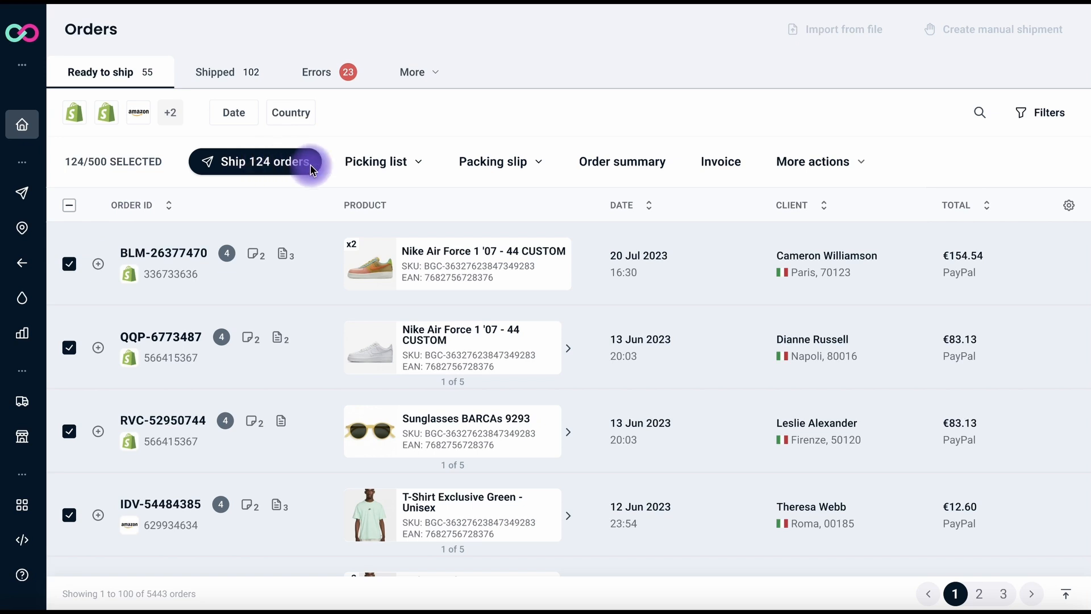
pyautogui.moveTo(622, 161)
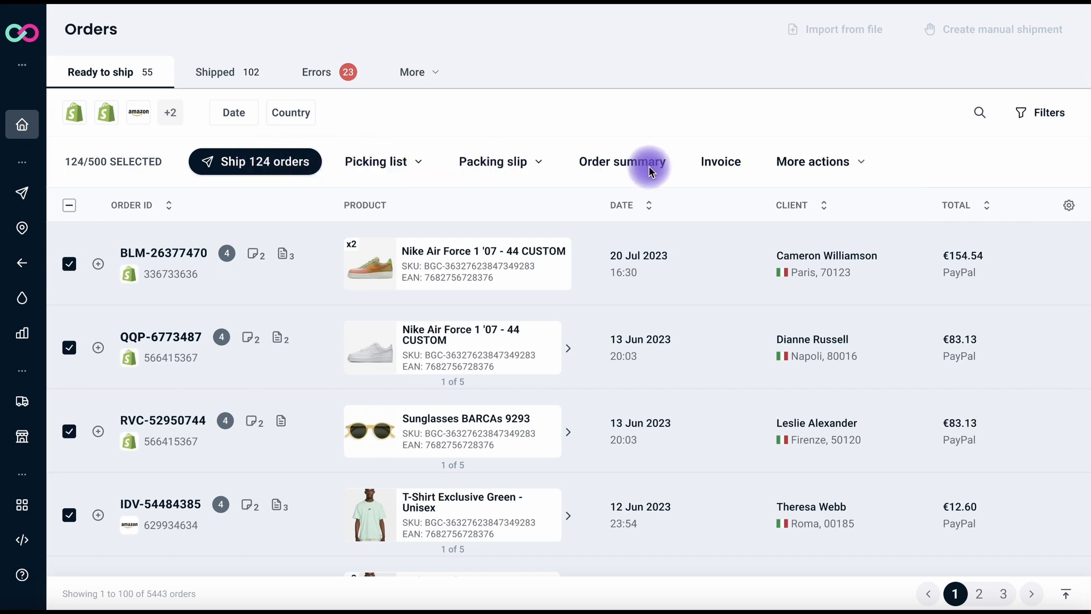
pyautogui.moveTo(814, 161)
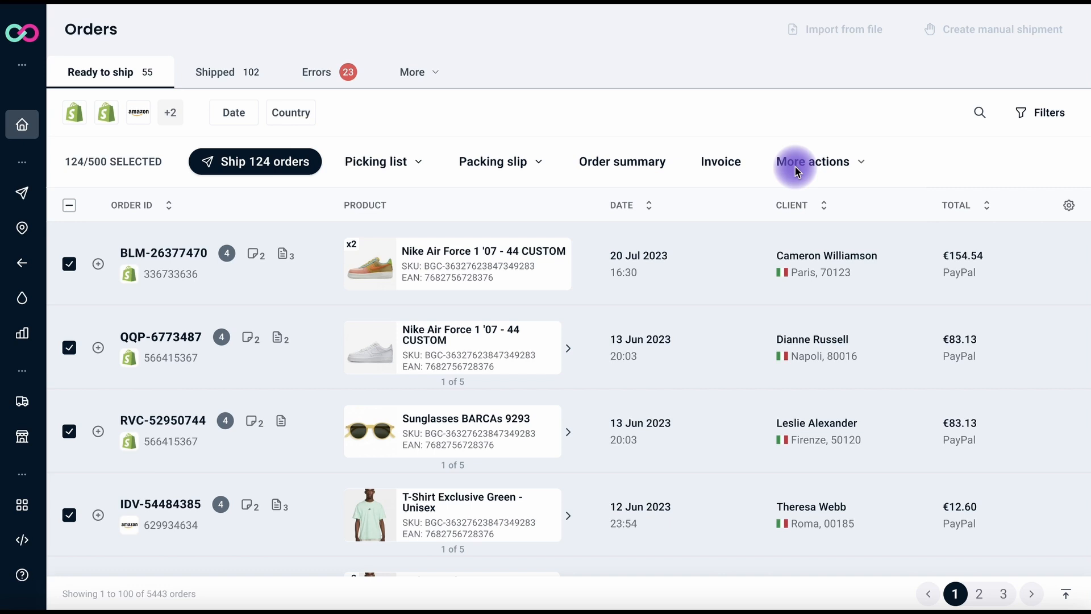
pyautogui.moveTo(224, 301)
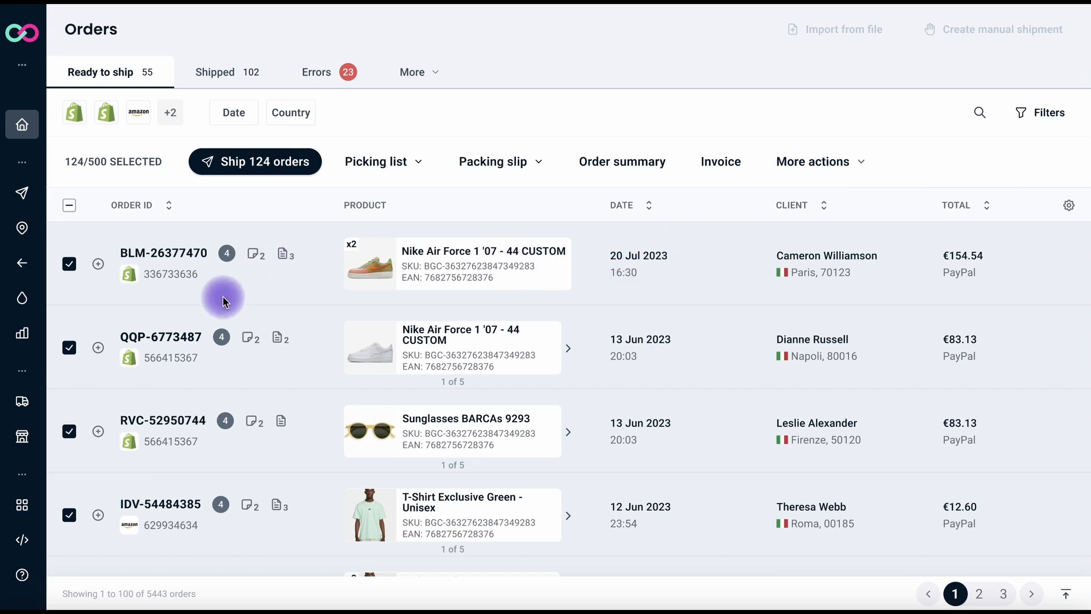